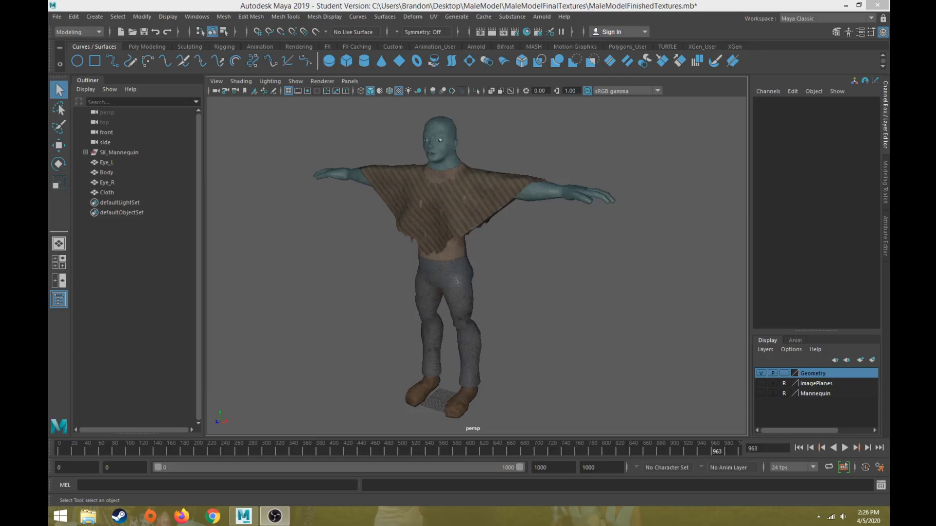
mouse_move(549, 284)
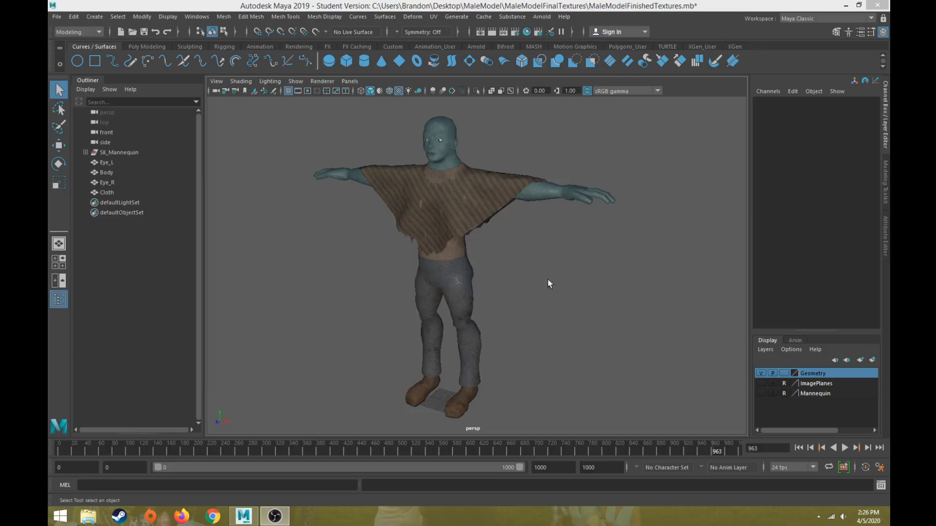
mouse_move(316, 142)
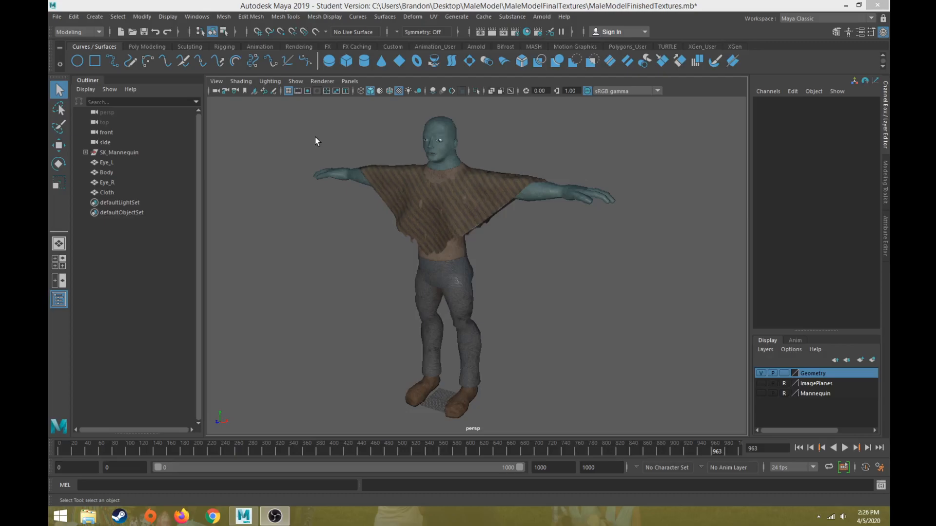
mouse_move(326, 125)
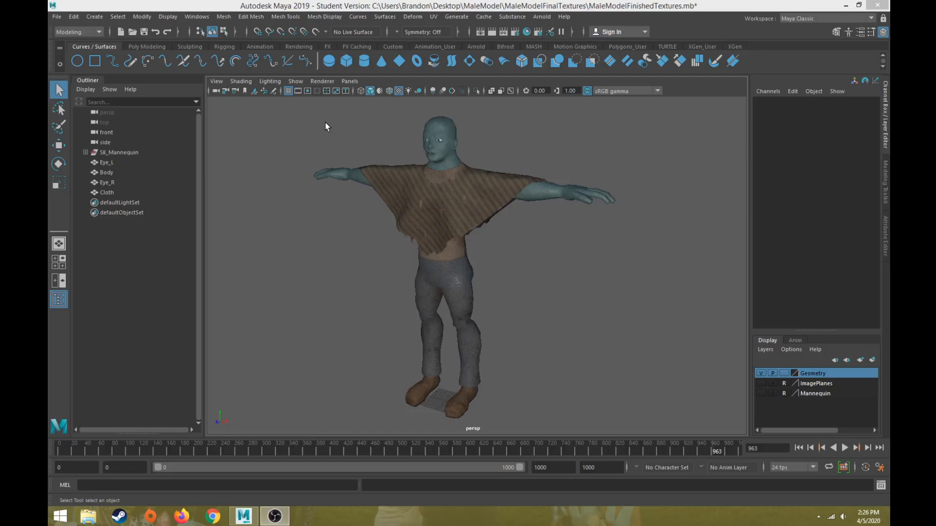
mouse_move(322, 143)
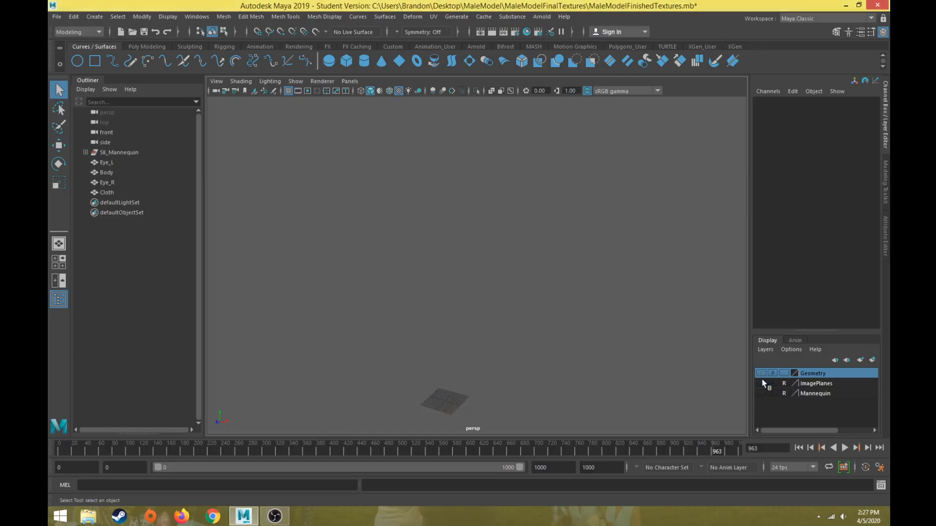
- Toggle the Mannequin and Geometry layer visibility so only the grey mannequin shows
click(761, 393)
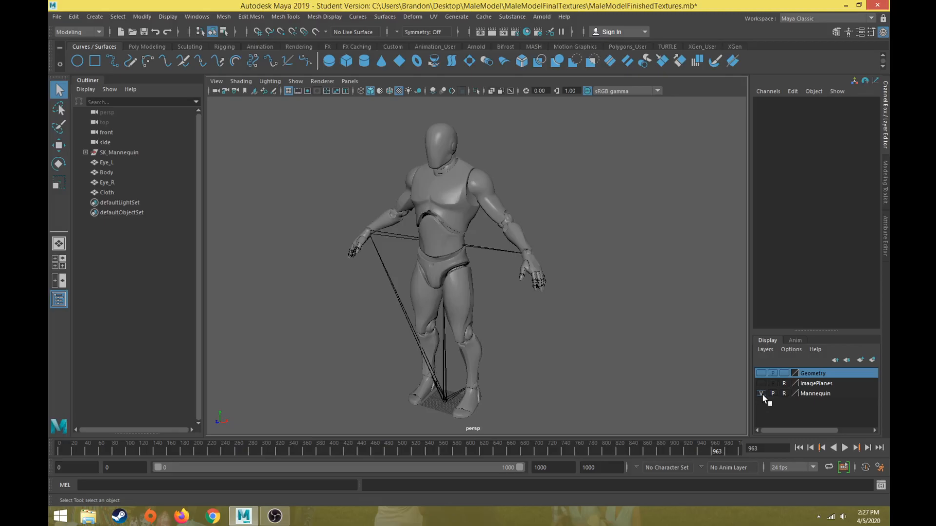
click(761, 372)
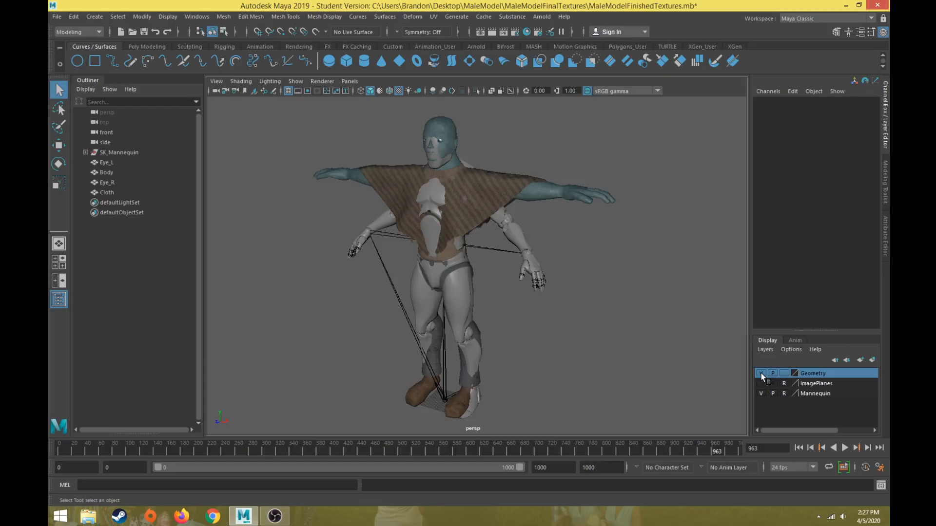
click(762, 373)
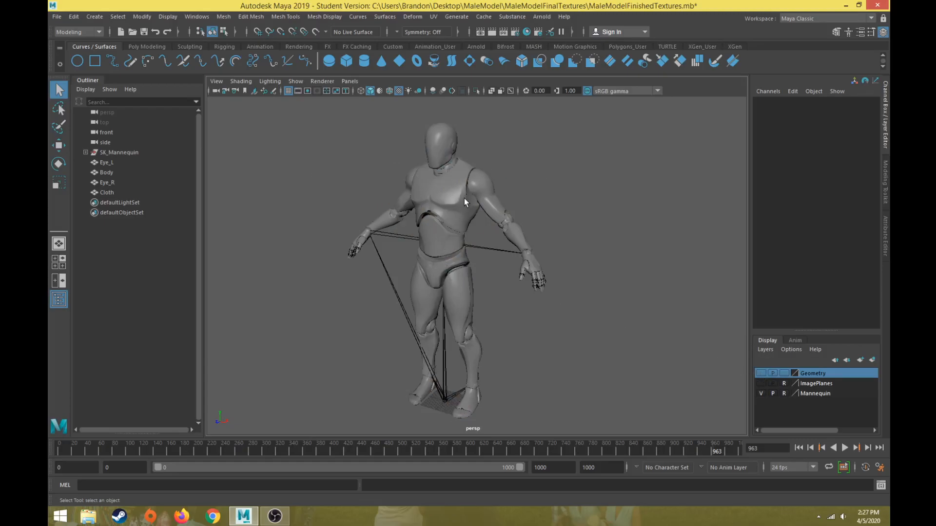
- Expand SK_Mannequin, hide its mesh, and inspect the hand IK, root and spine_03 joints
click(86, 152)
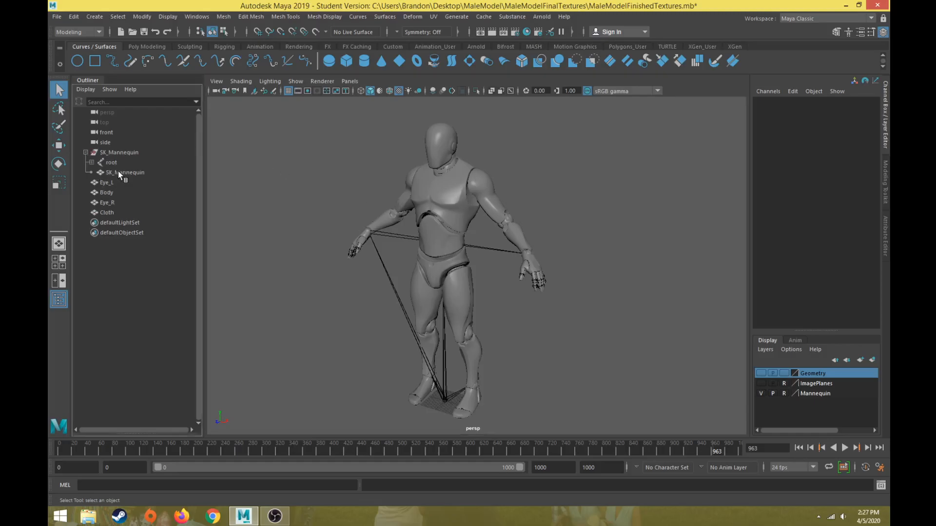
click(125, 173)
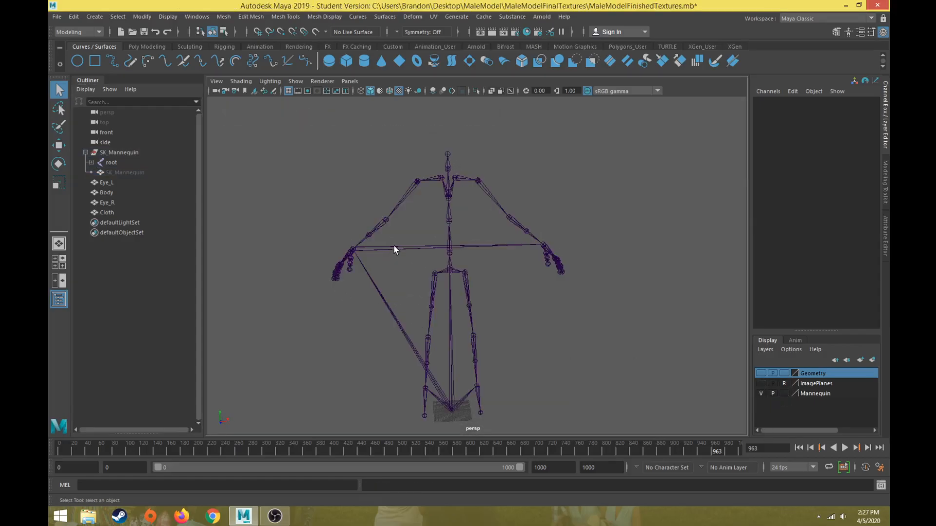
click(393, 247)
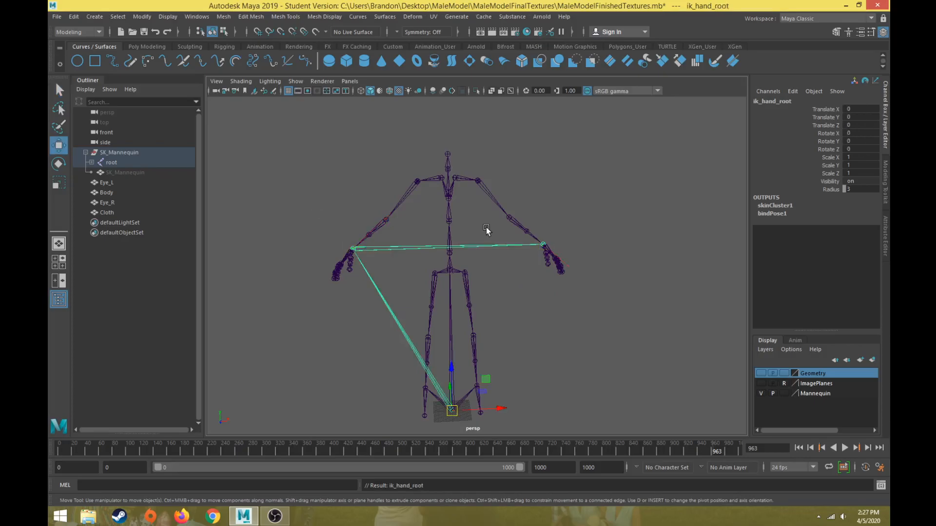
click(111, 163)
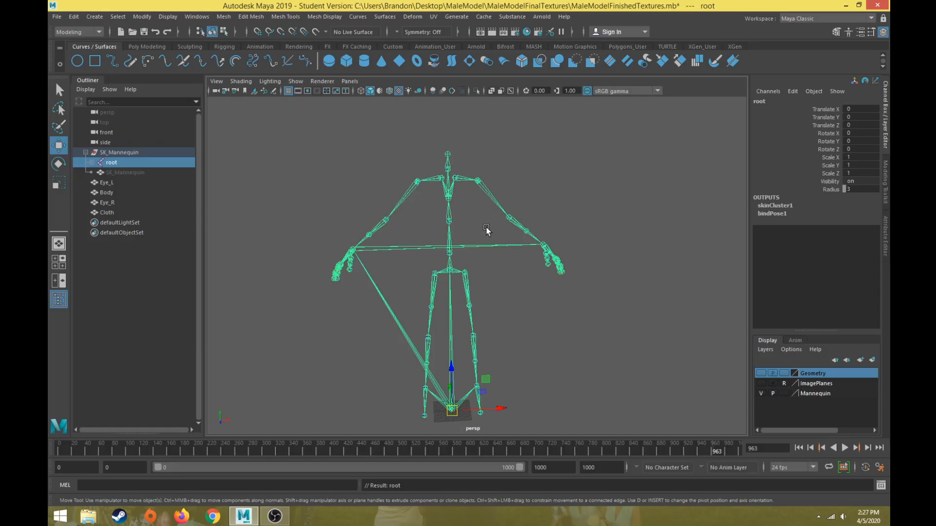
mouse_move(466, 274)
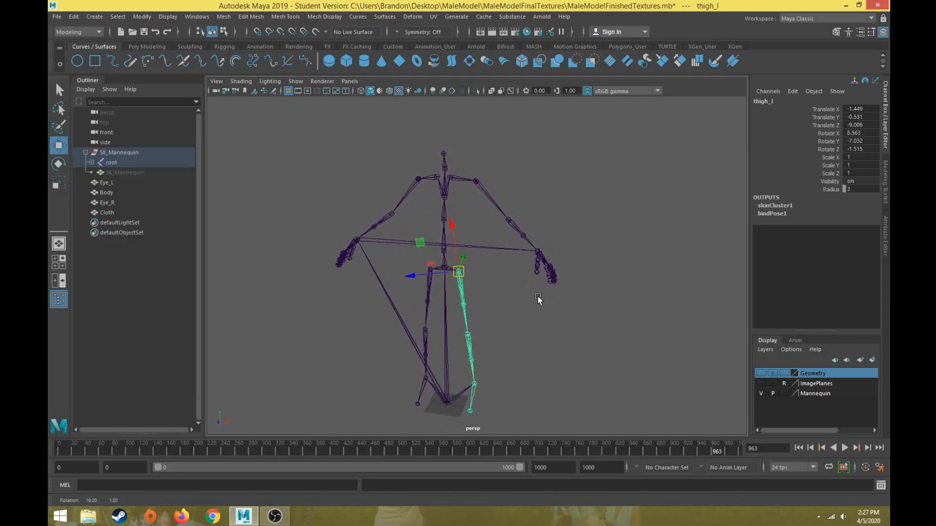
click(445, 197)
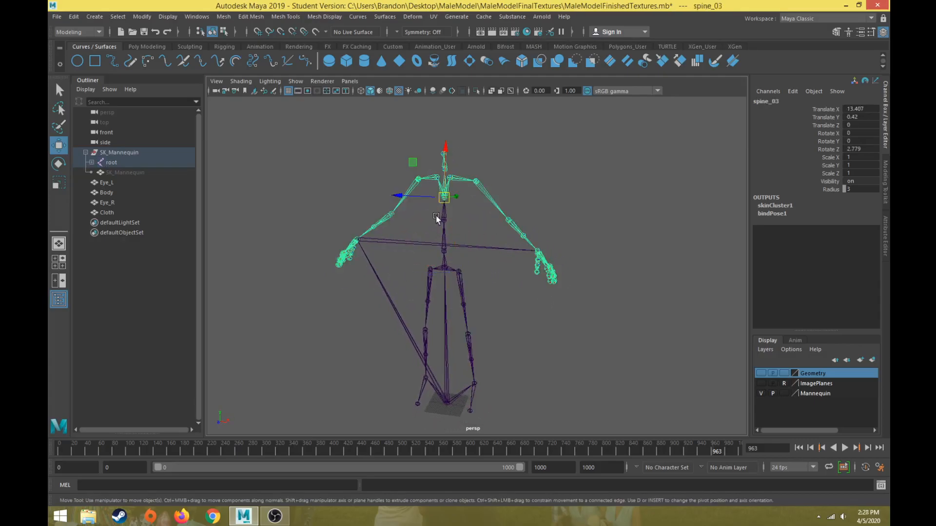
mouse_move(477, 188)
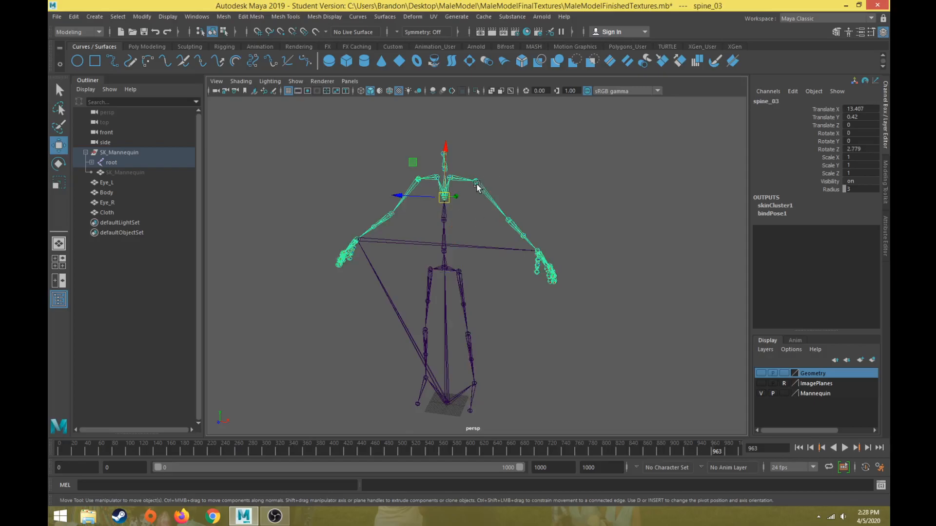
mouse_move(477, 186)
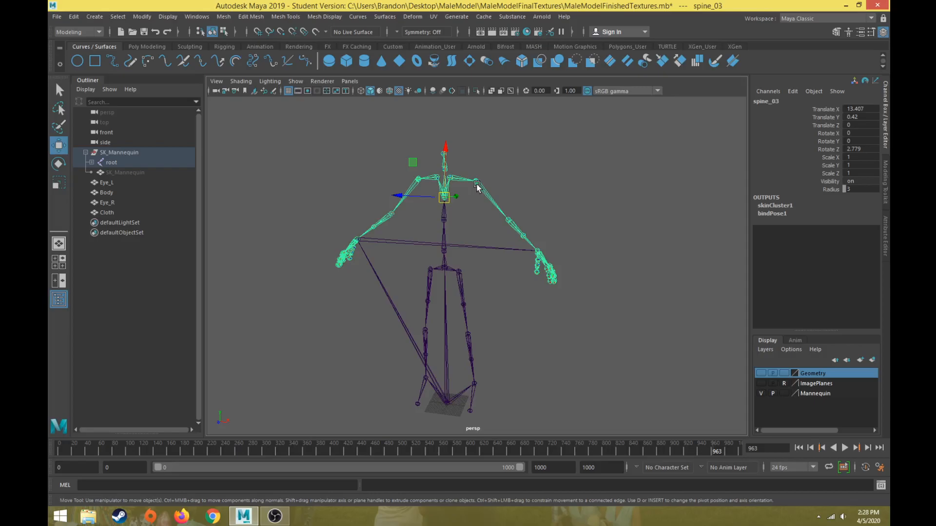
mouse_move(542, 233)
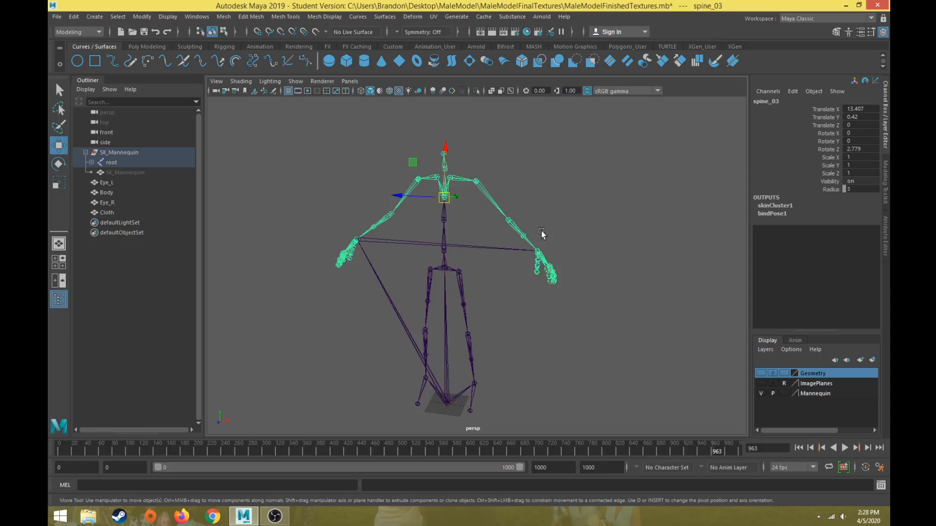
click(524, 235)
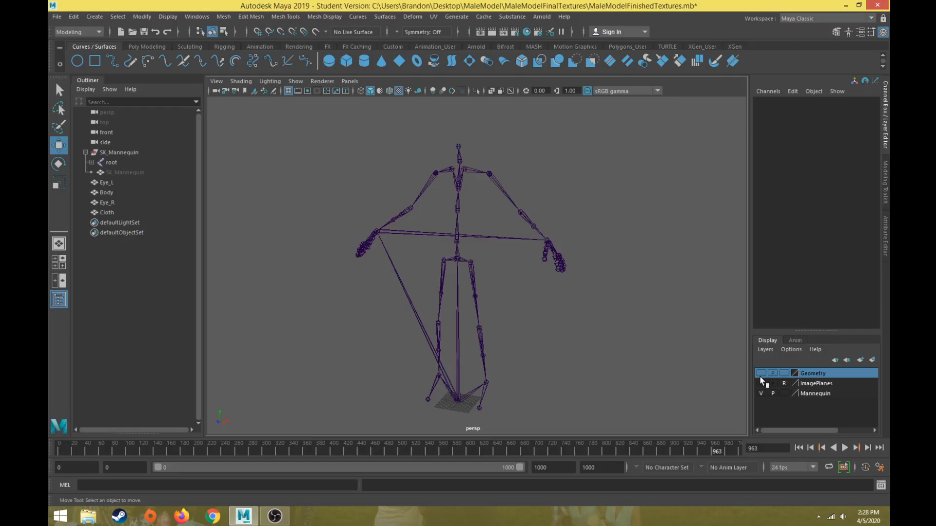
- Hide the Mannequin layer and show the textured Geometry layer without the Cloth object
click(457, 260)
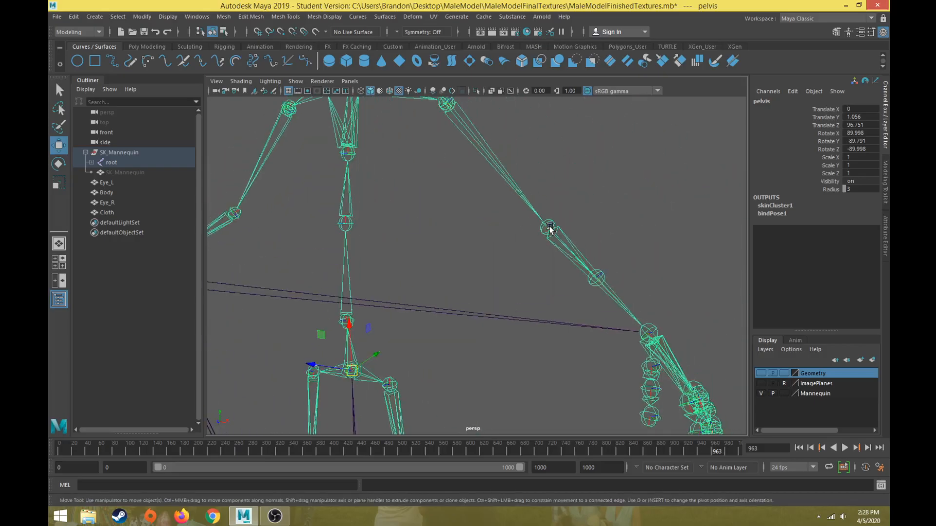
click(548, 228)
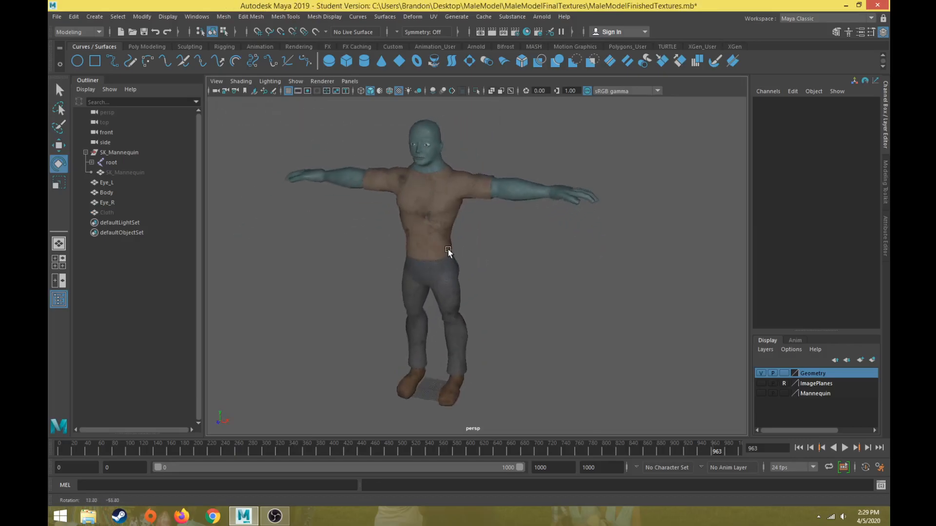
- Orbit to a high front view and select the character's Body mesh
drag(448, 250, 466, 367)
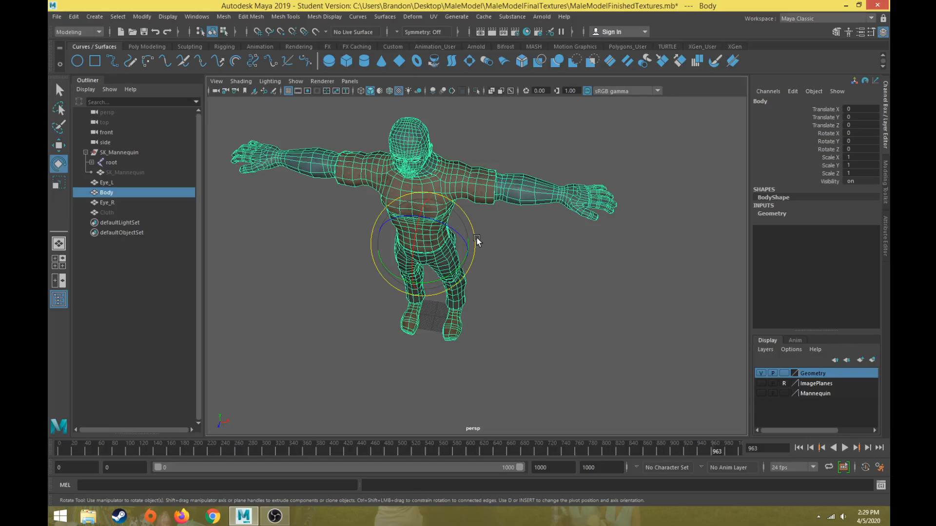
mouse_move(557, 188)
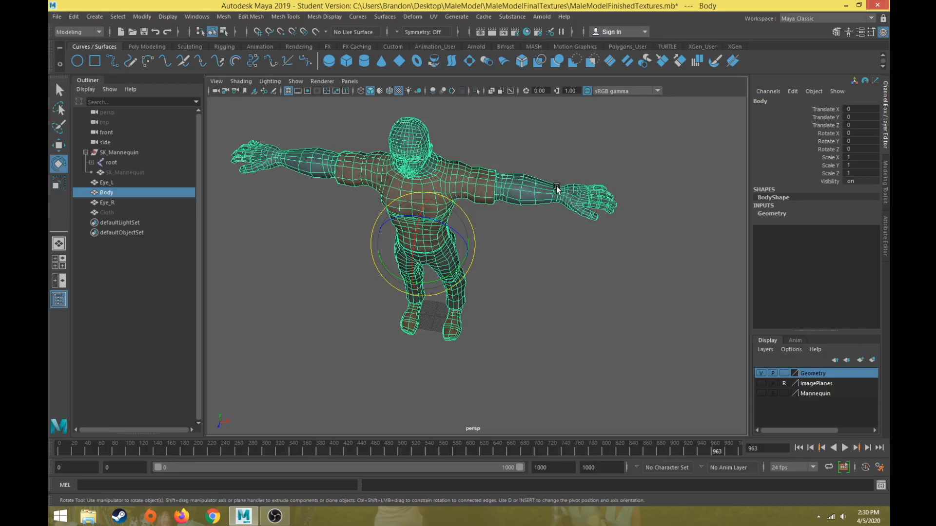
mouse_move(510, 199)
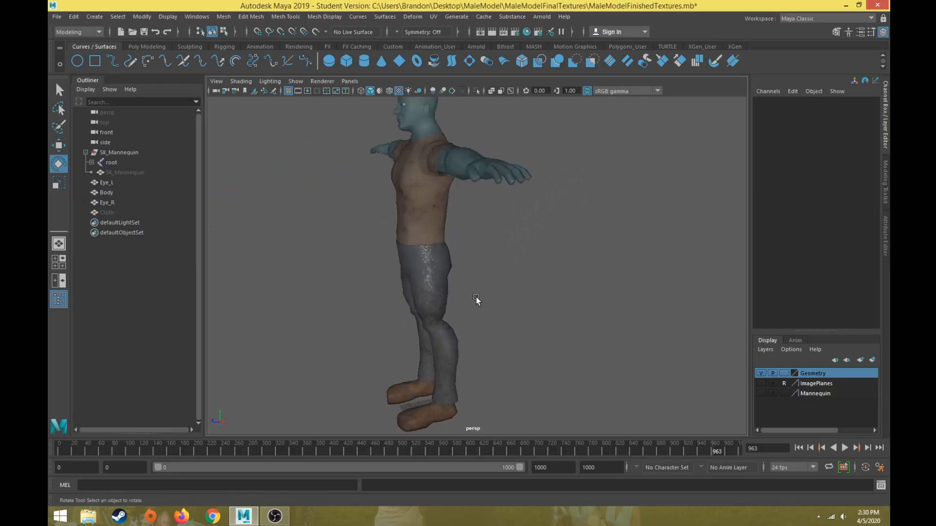
drag(476, 298, 448, 298)
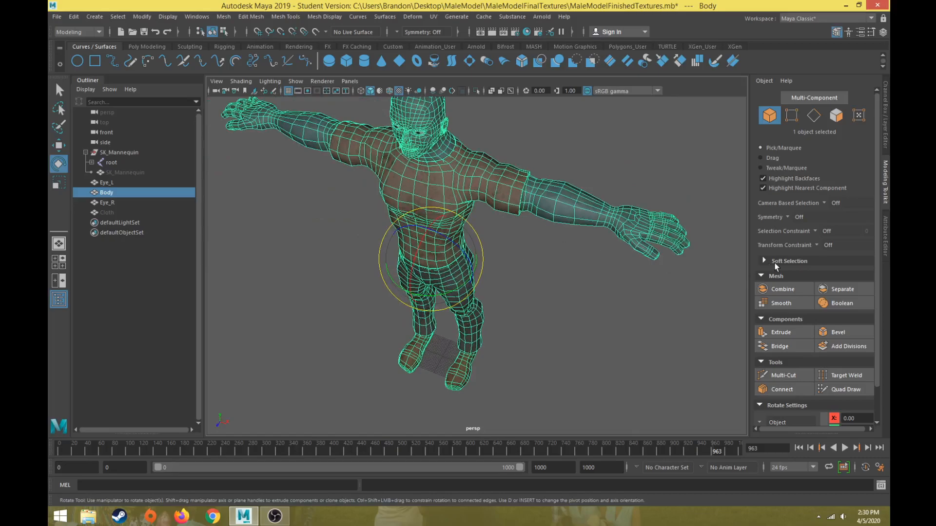
- Expand Soft Selection settings and move the knee vertices to bend the legs
click(764, 260)
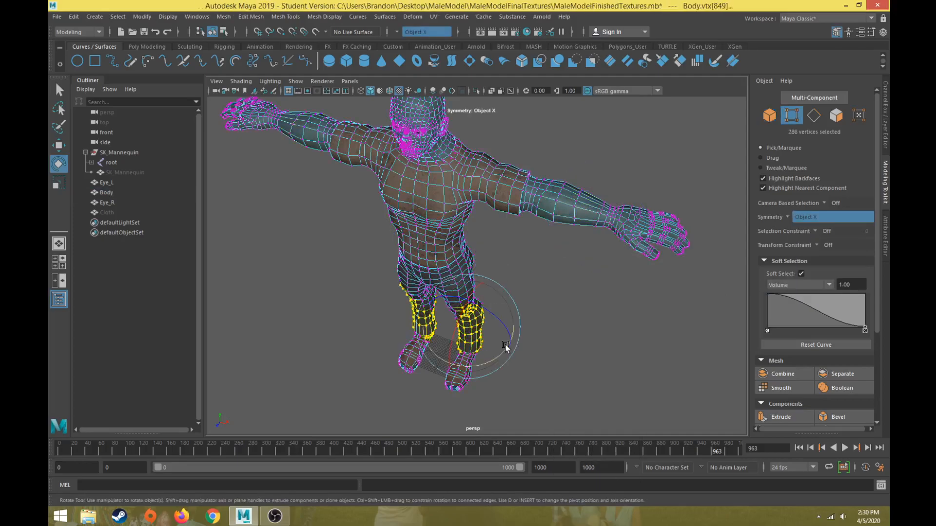
drag(506, 348, 500, 304)
text(20)
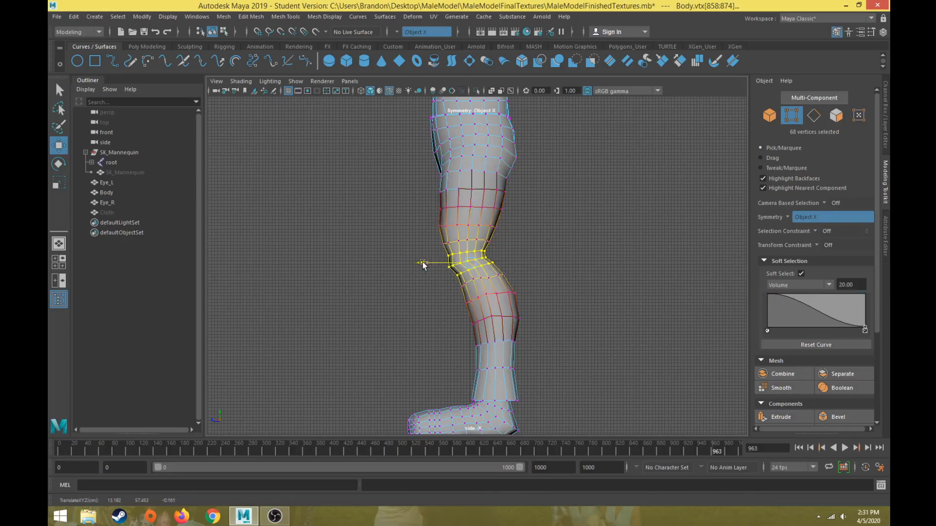
- Select vertices around the knee in side view and nudge them to smooth the bend
drag(423, 263, 430, 231)
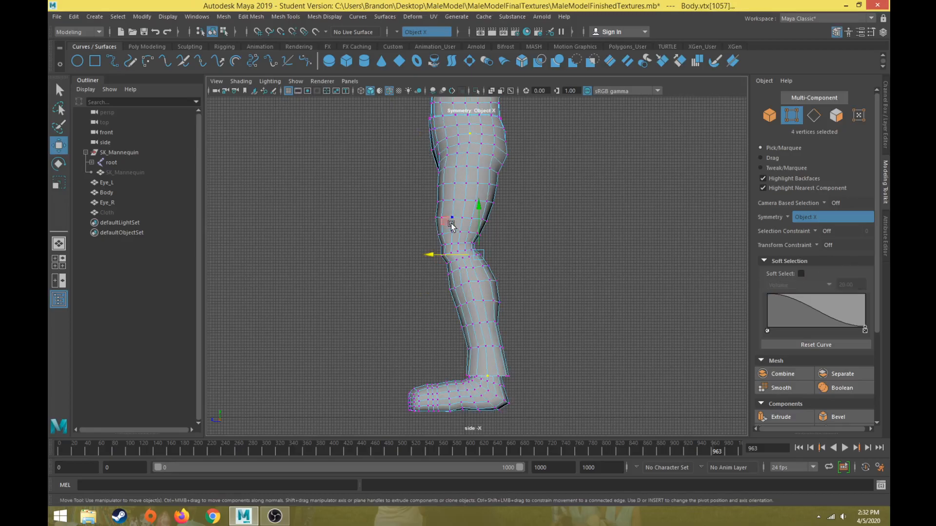
drag(450, 224, 467, 250)
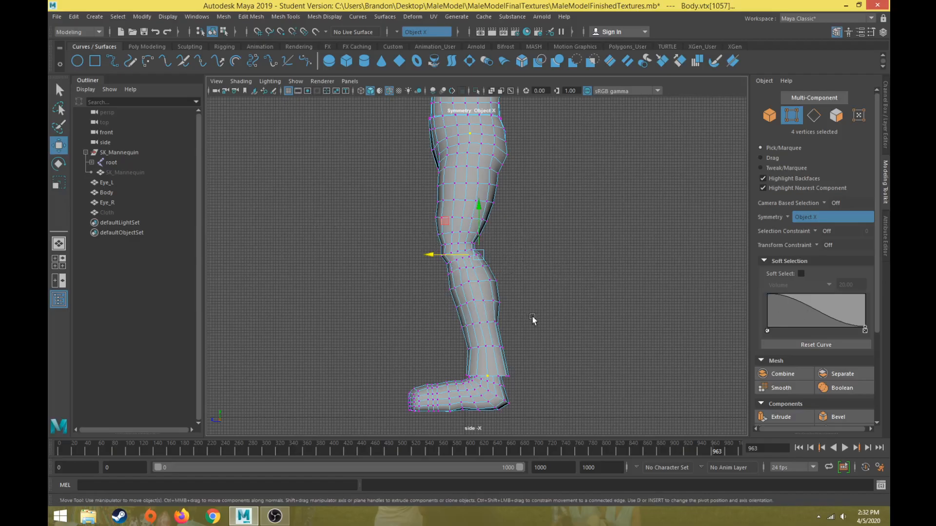
key(space)
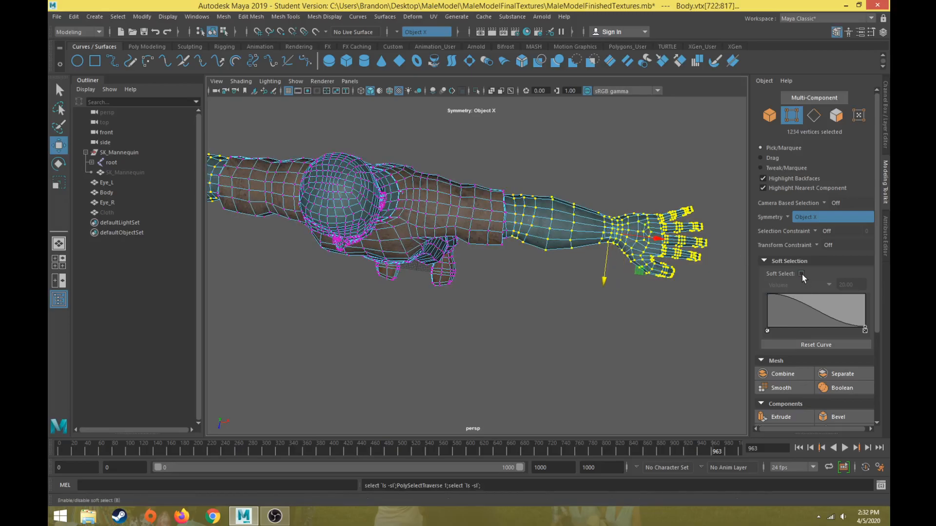
- Enable Soft Select (Volume, 20) and move the forearm and hand down to bend the elbow
click(802, 274)
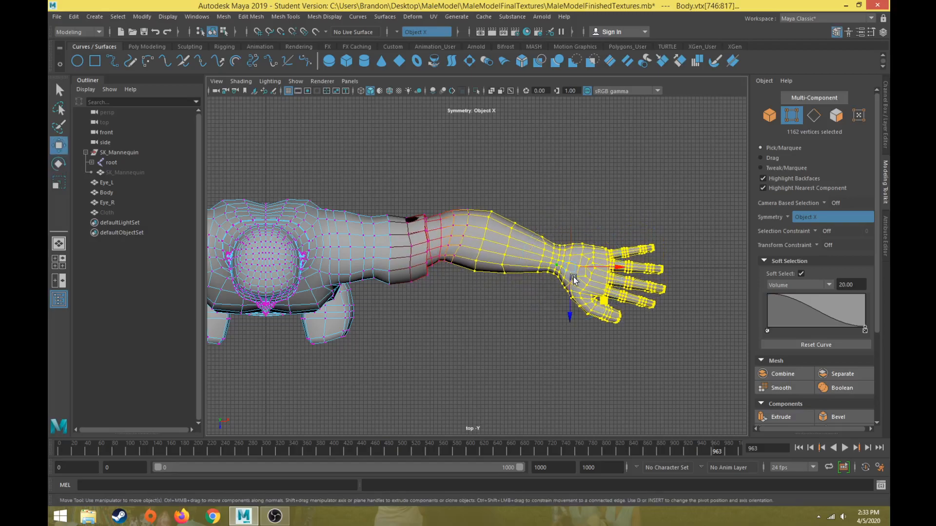
drag(570, 293, 572, 325)
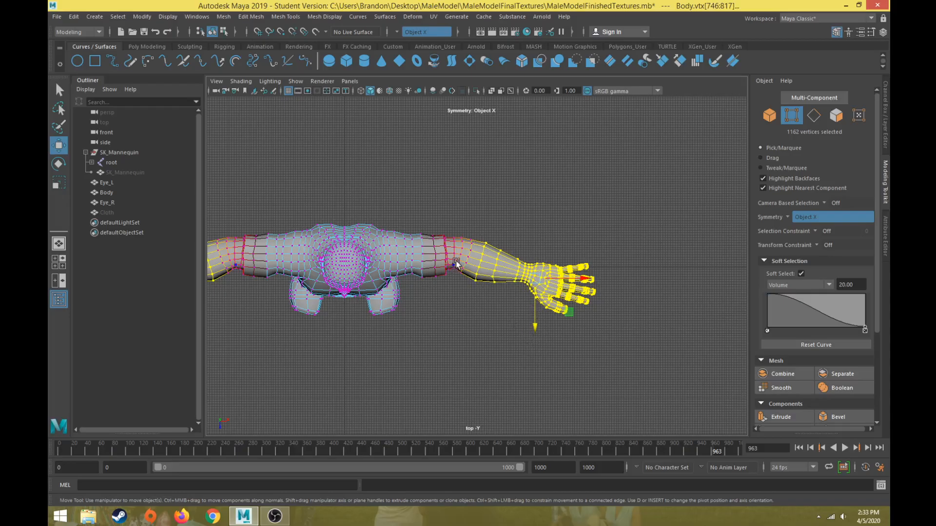
mouse_move(388, 257)
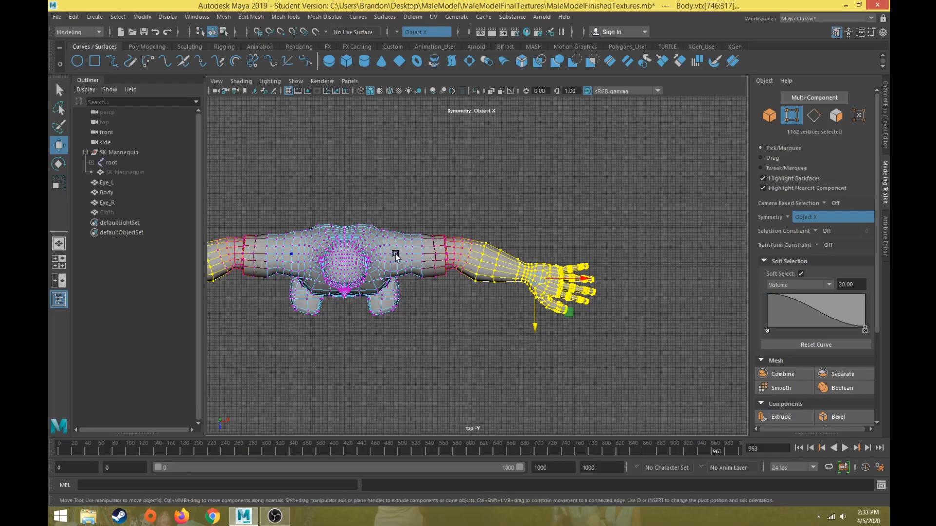
mouse_move(642, 188)
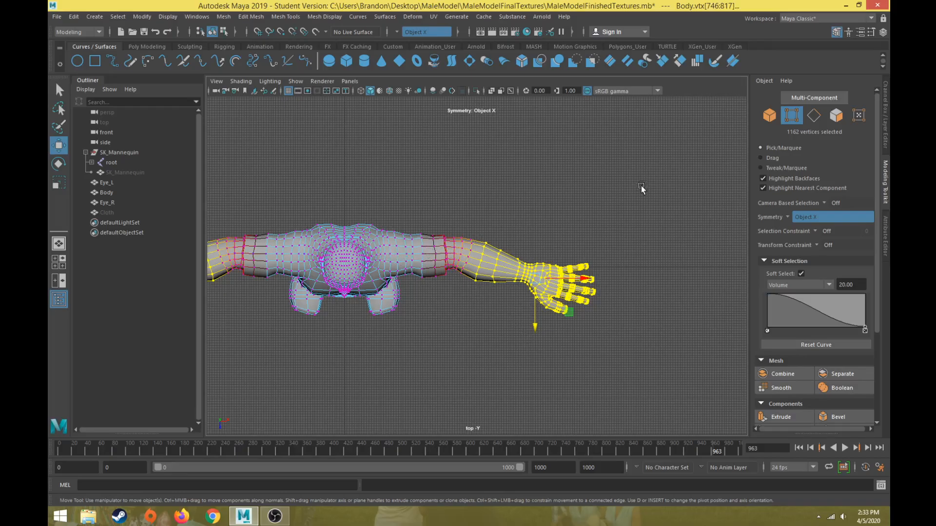
drag(641, 185, 410, 416)
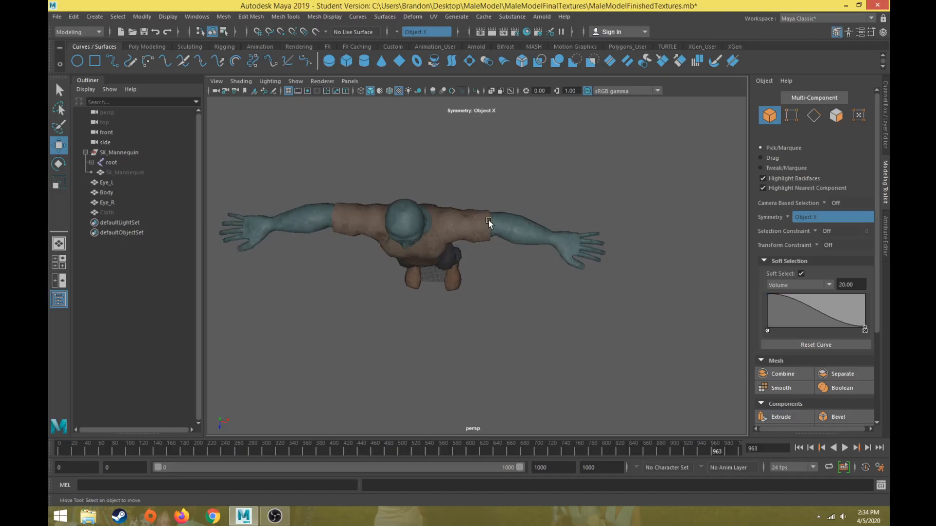
mouse_move(509, 226)
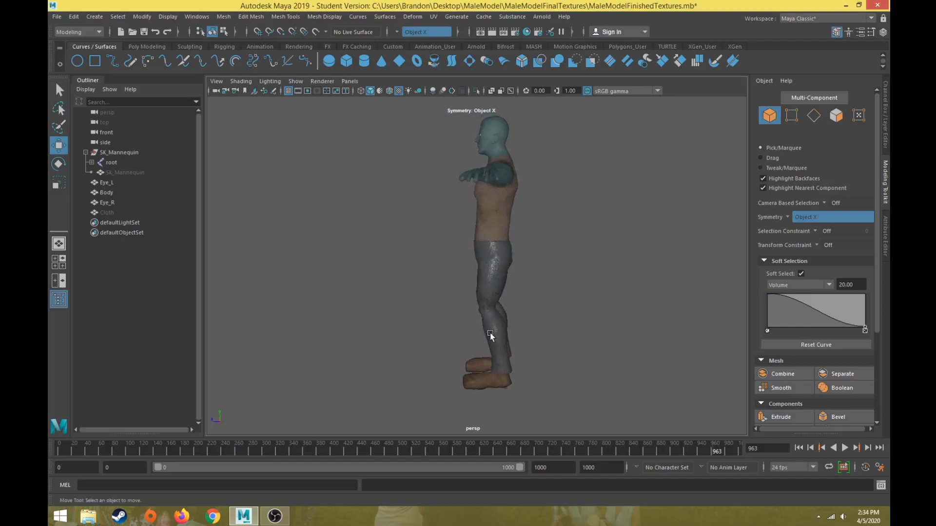
mouse_move(478, 302)
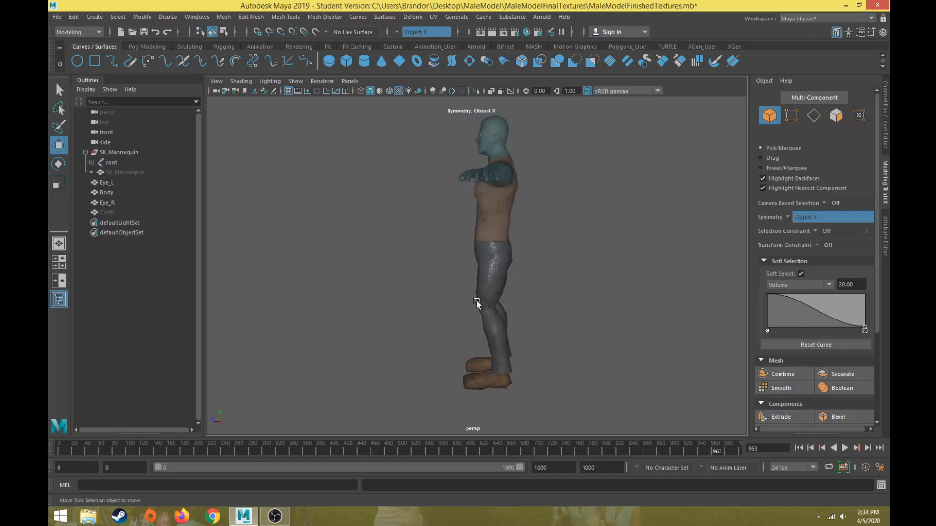
mouse_move(488, 261)
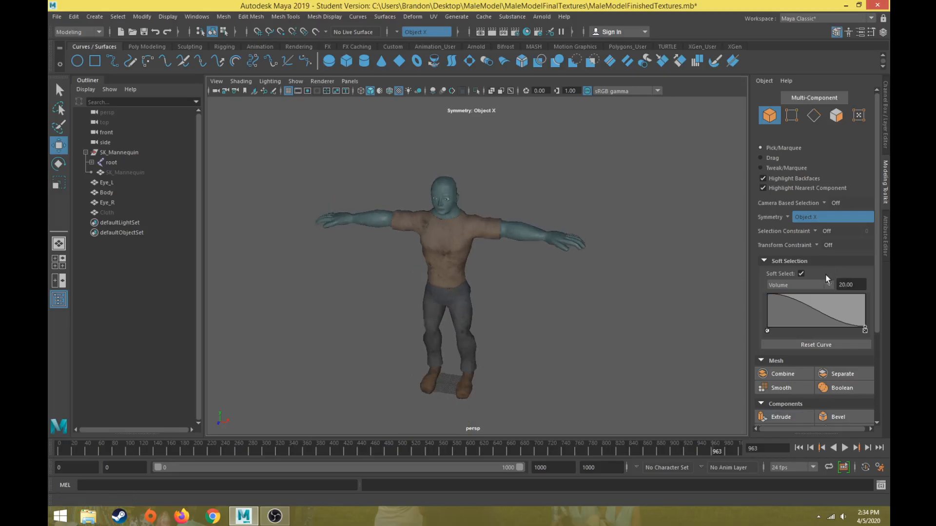
- Set Symmetry to Off in the Modeling Toolkit
click(829, 216)
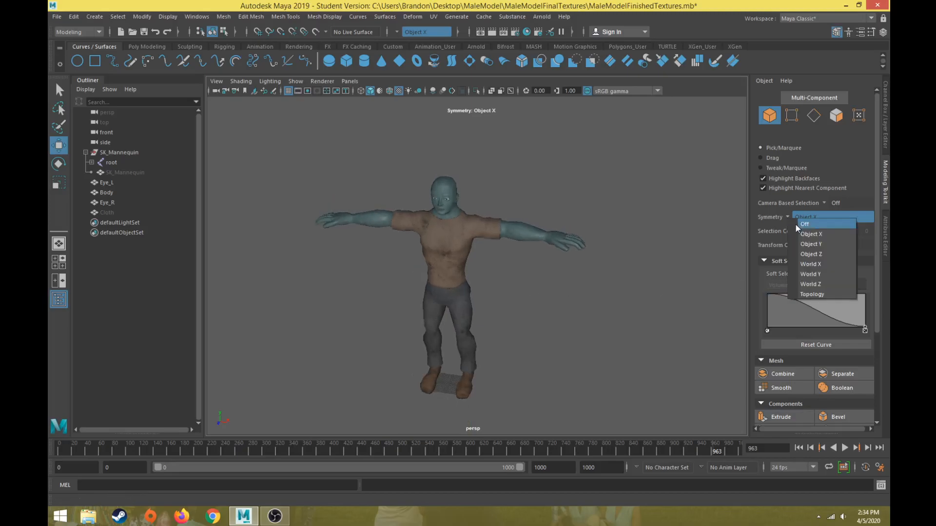
click(805, 224)
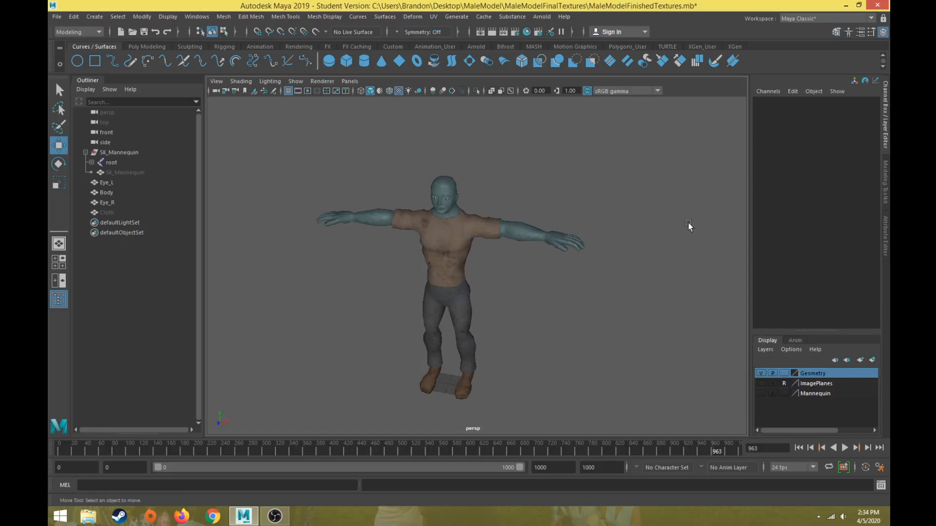
- Show the Channel Box and select Eye_L, Body and Eye_R in the Outliner
click(107, 192)
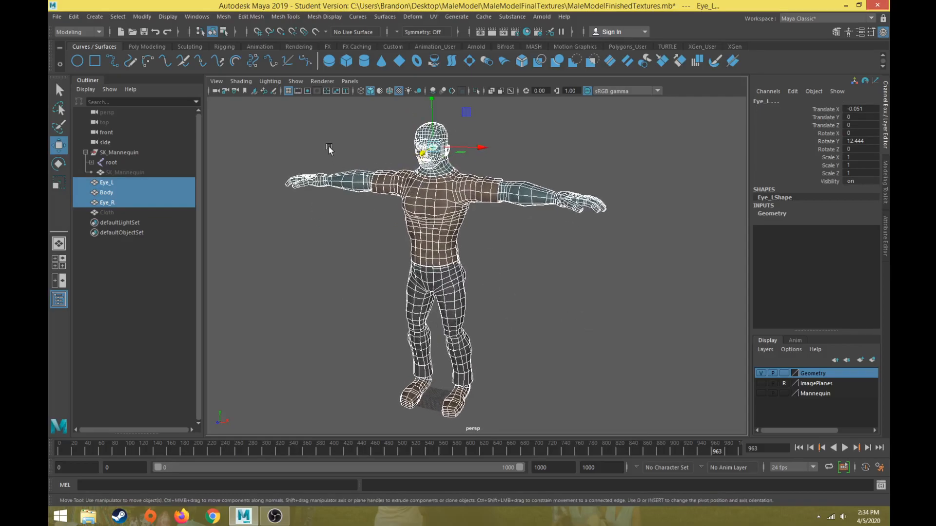
mouse_move(563, 376)
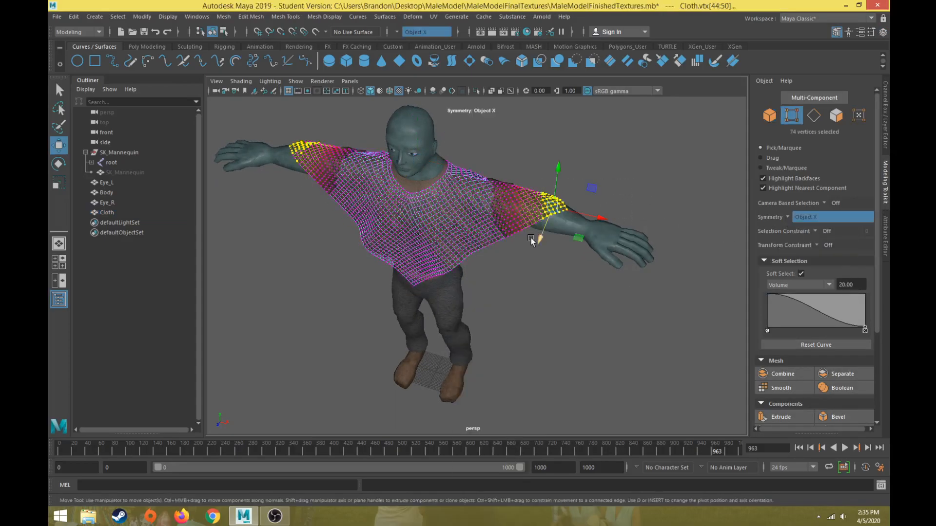
- Pull the cloth sleeve off the arm and orbit to check the shirt from the front
scroll(down, 3)
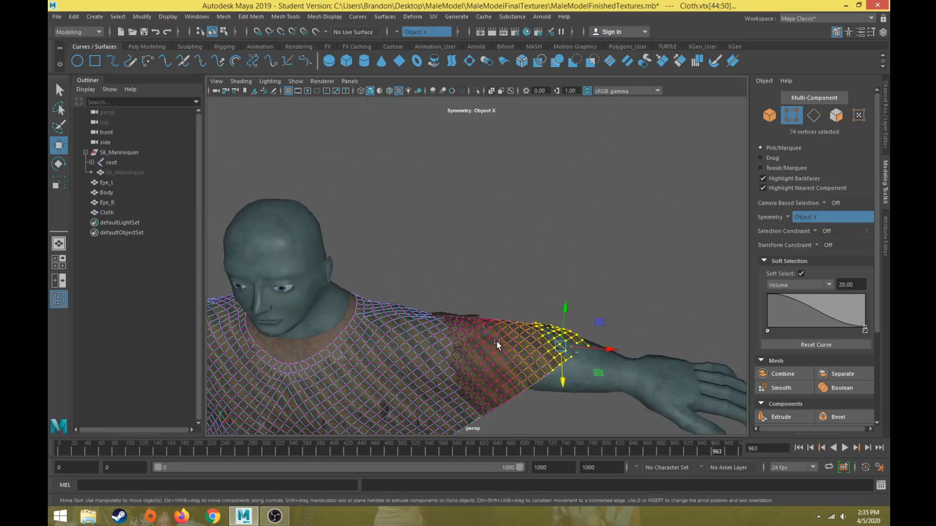
drag(495, 346, 516, 348)
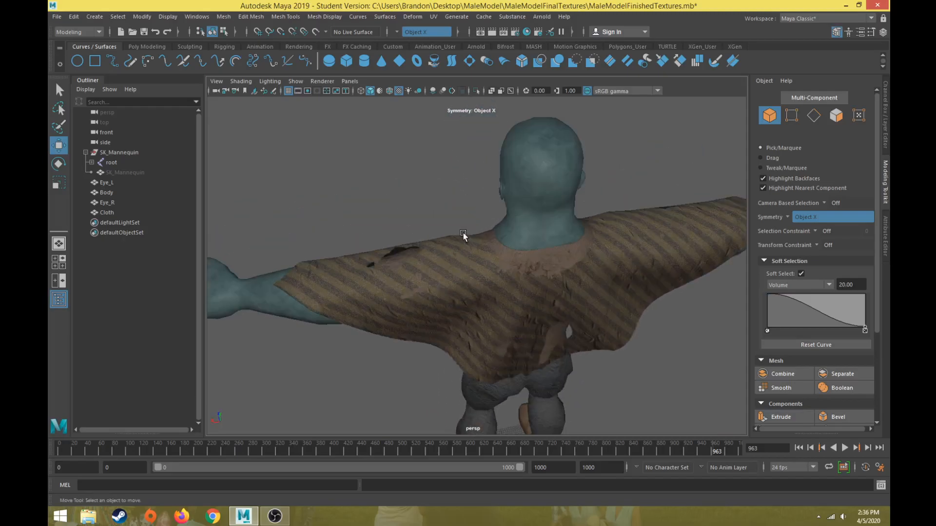
drag(465, 233, 636, 250)
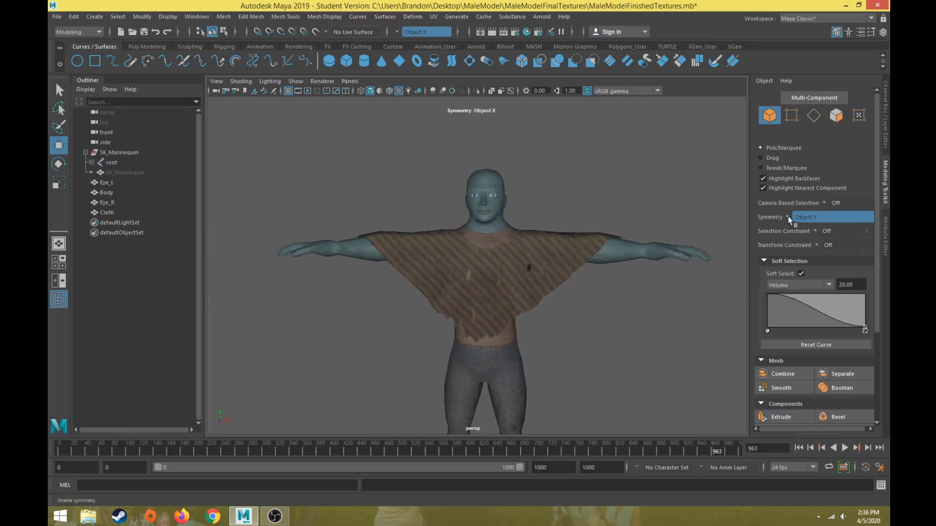
click(804, 217)
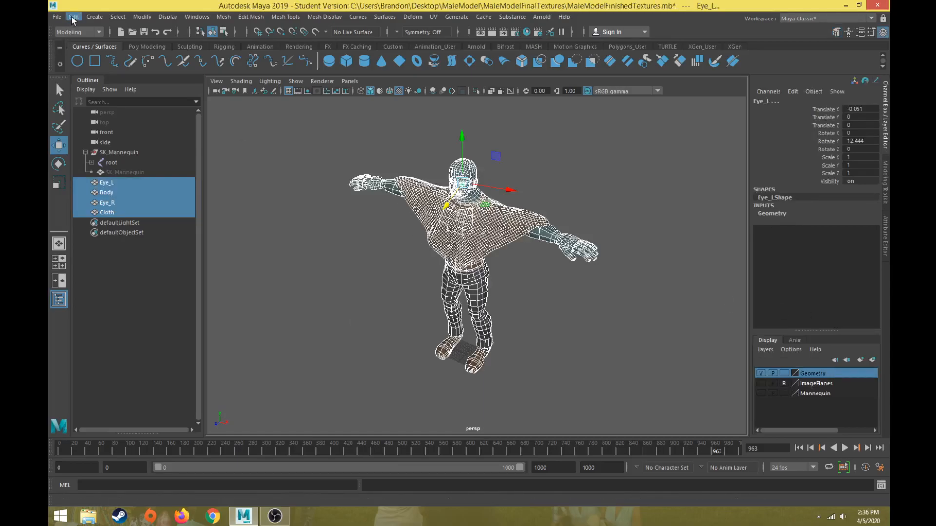
- Select Eye_L, Eye_R, Body and Cloth and freeze their transformations
click(73, 16)
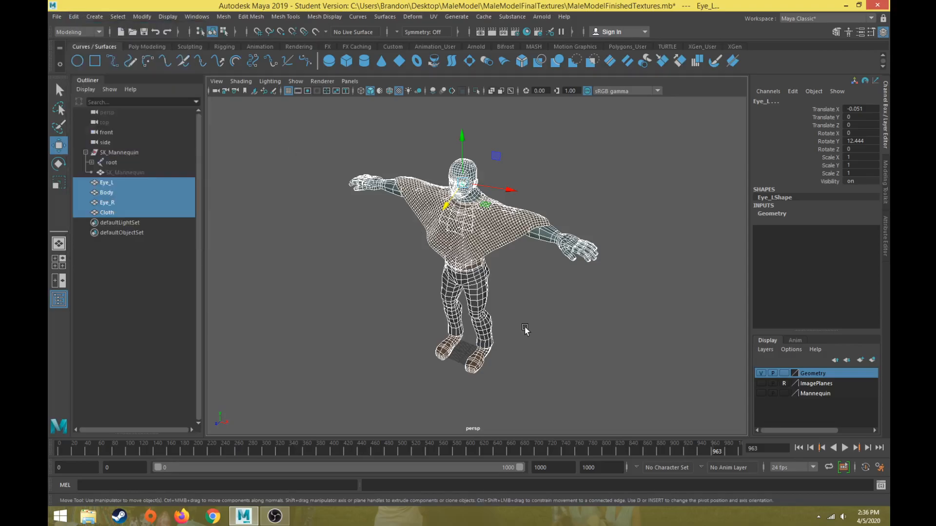
click(142, 16)
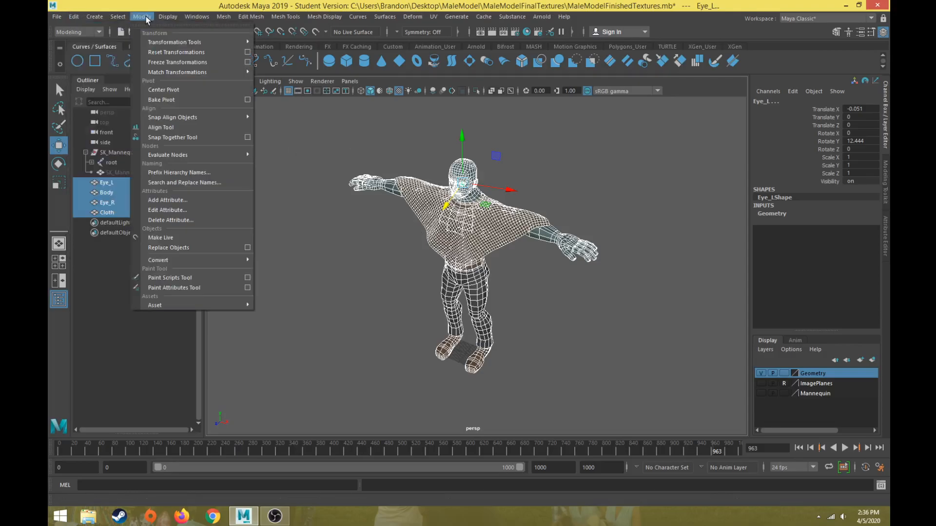
mouse_move(177, 62)
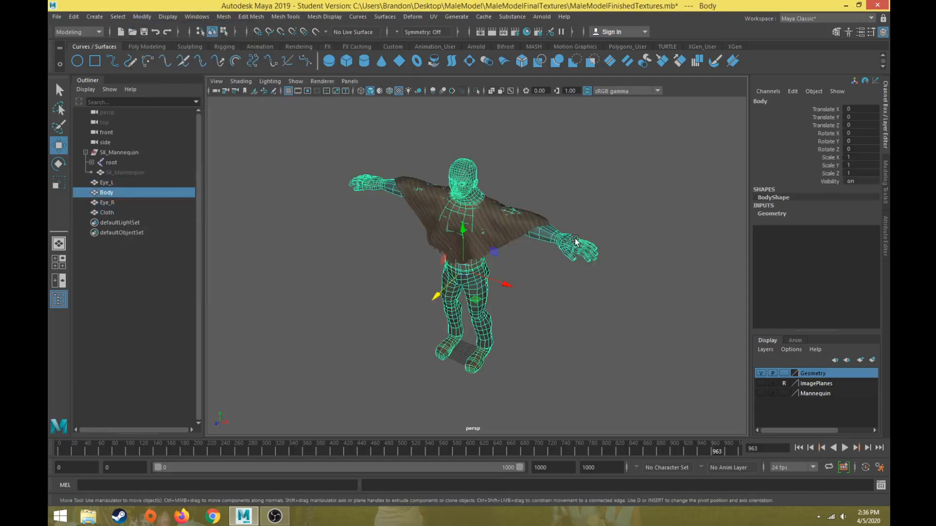
click(107, 212)
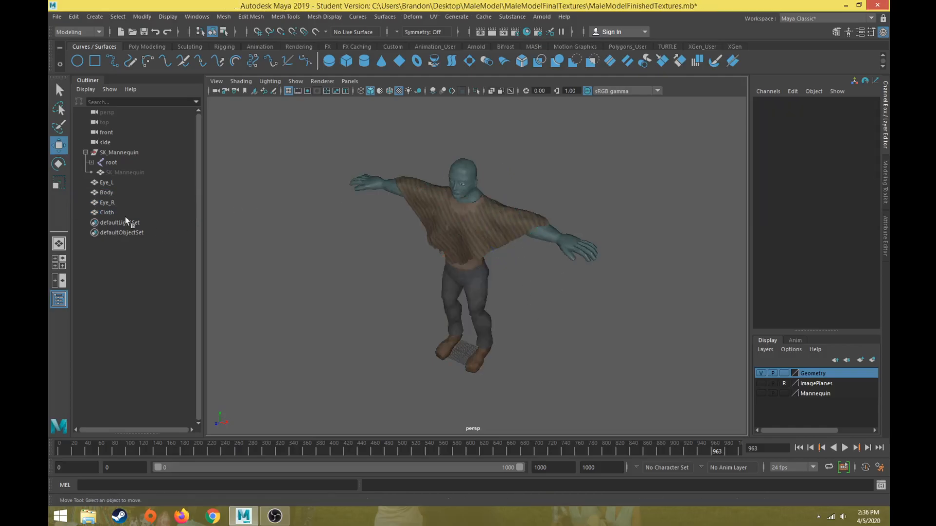
click(107, 202)
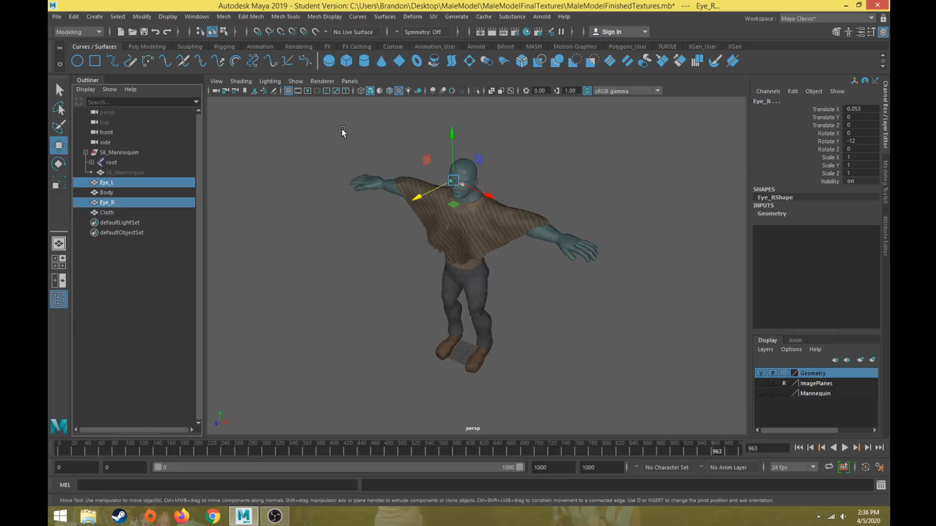
mouse_move(406, 139)
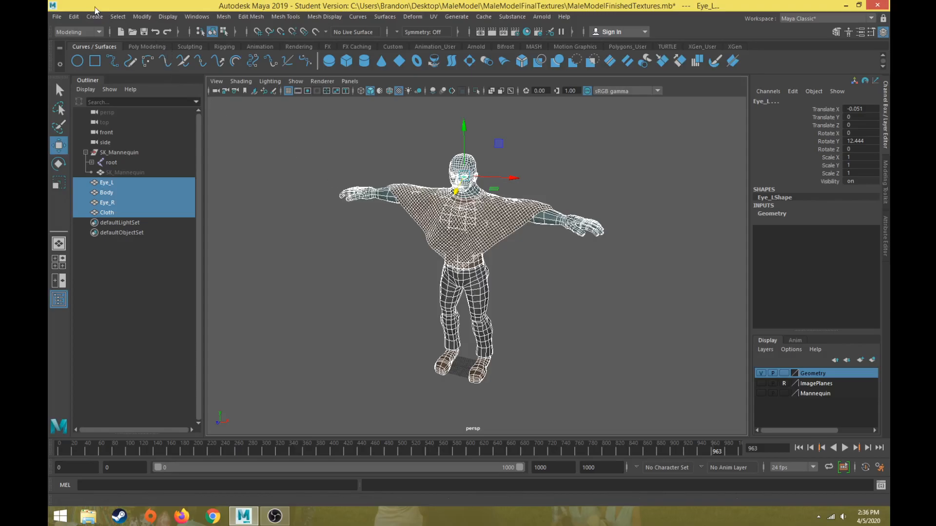
click(142, 16)
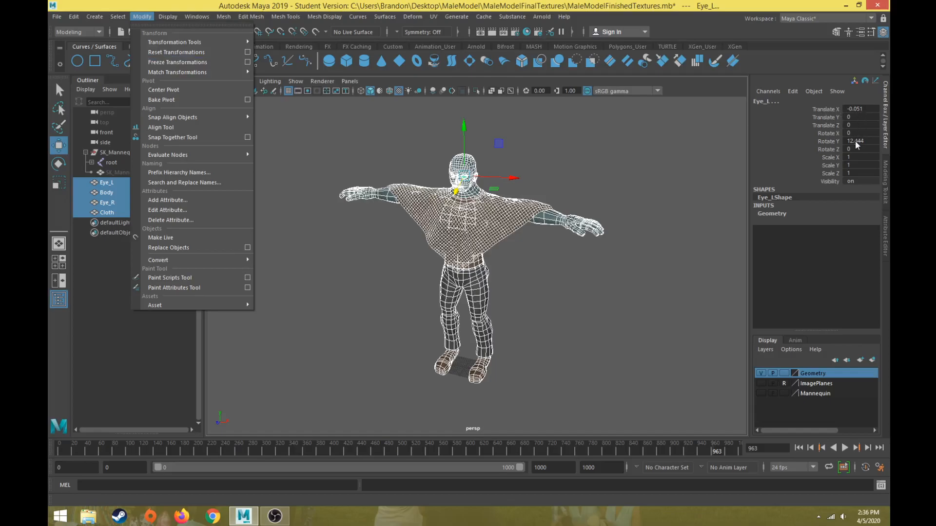
mouse_move(659, 163)
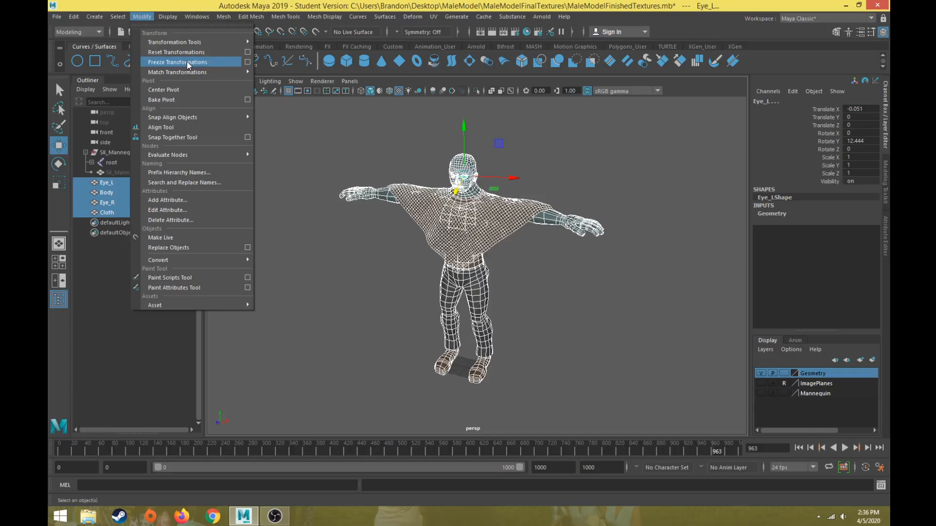
click(176, 62)
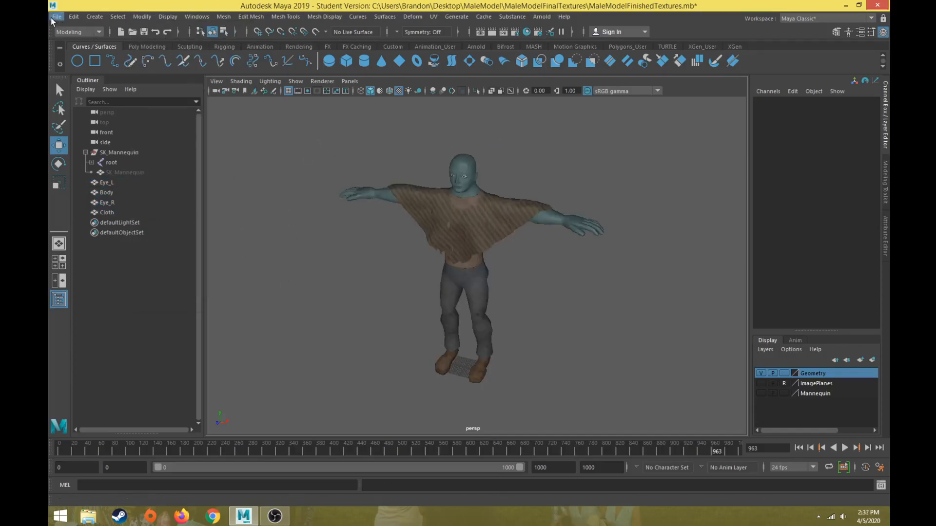
- Save the posed, textured scene as the new file MaleModelRig1.mb
click(56, 16)
text(MaleModelRig1.mb)
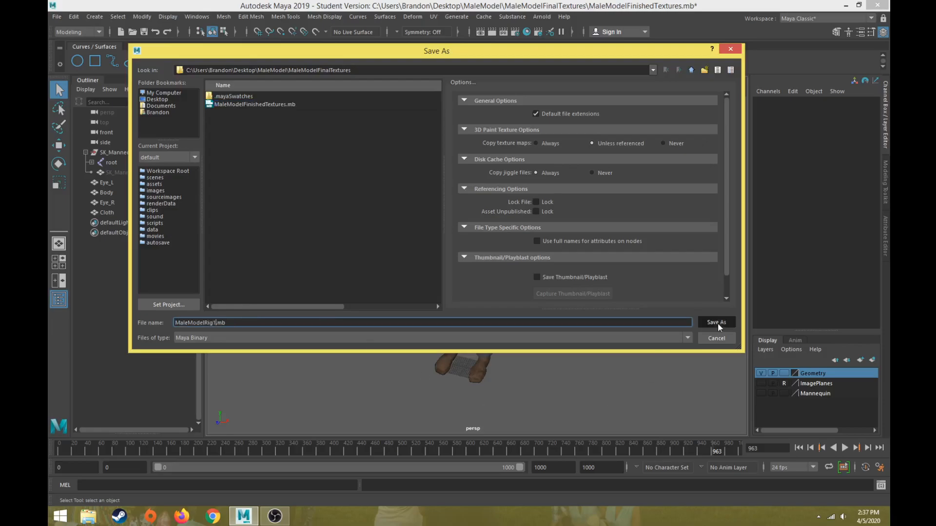
click(715, 322)
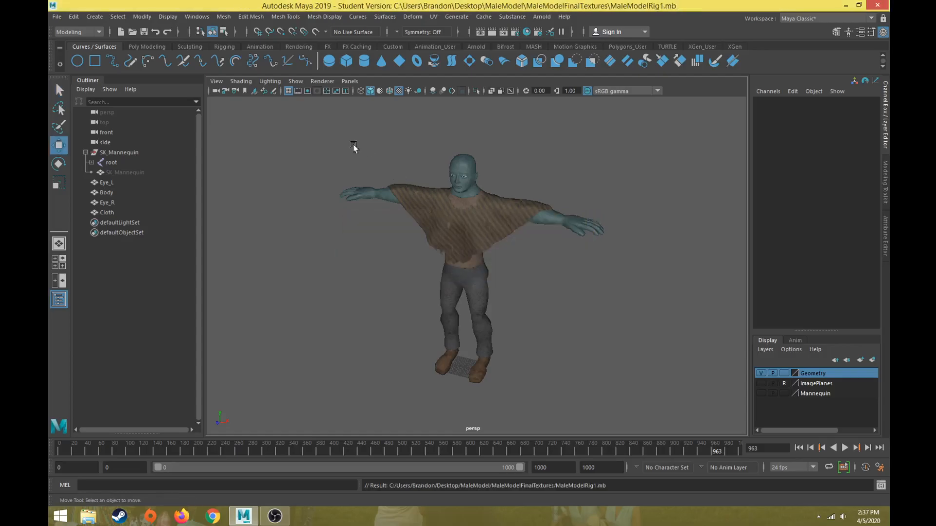